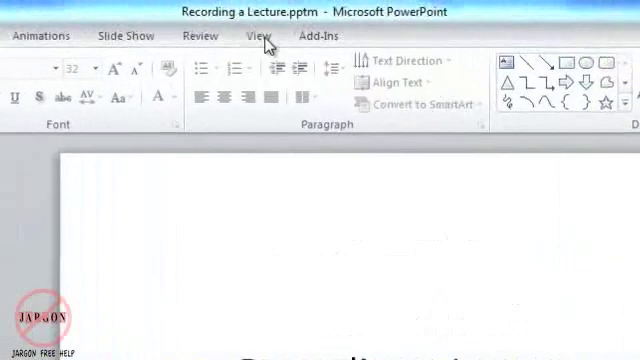
Switch the 'Recording a Lecture' presentation into Slide Master view
left_click(261, 36)
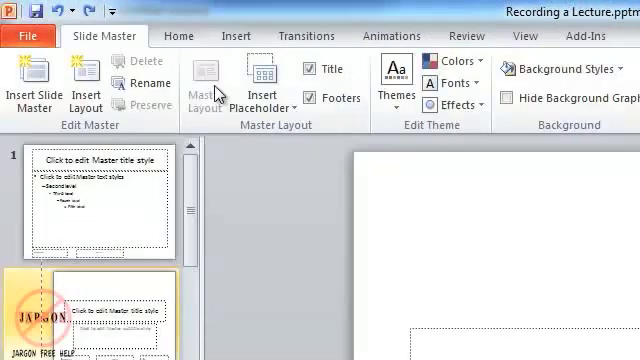
mouse_move(97, 197)
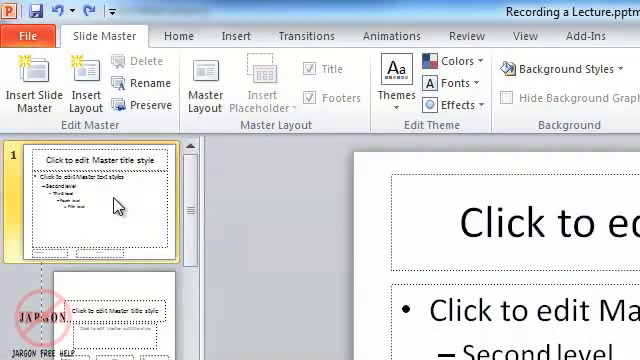
mouse_move(236, 35)
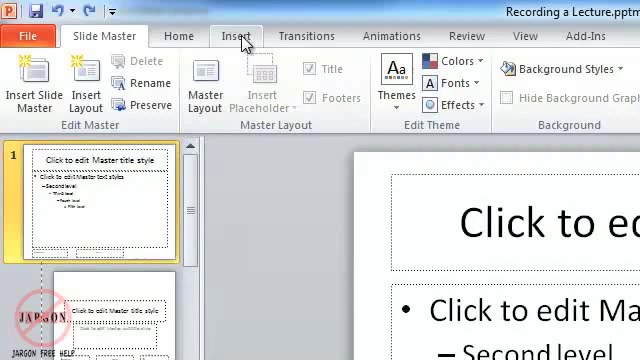
Insert jargon_free_help_logo.jpg from the Pictures library onto the top-level master
left_click(233, 35)
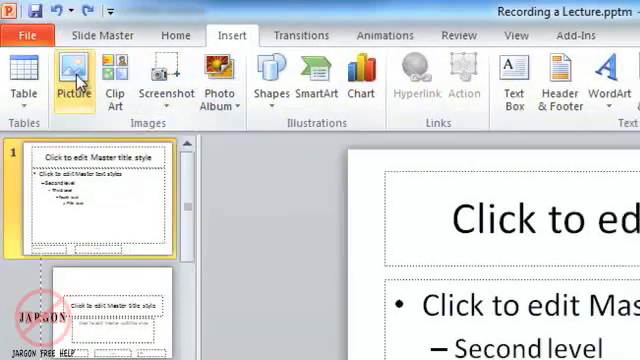
left_click(70, 85)
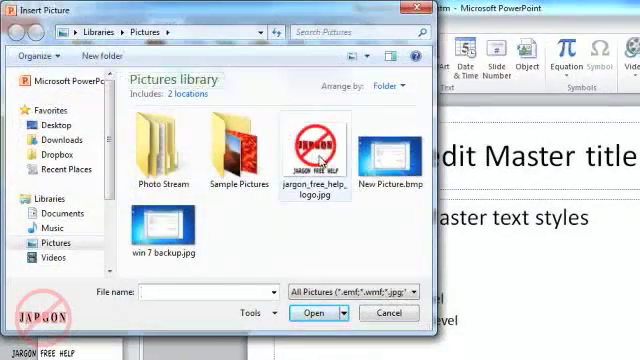
left_click(315, 150)
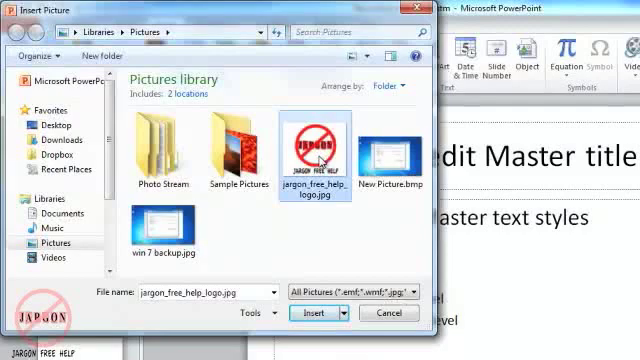
left_click(315, 313)
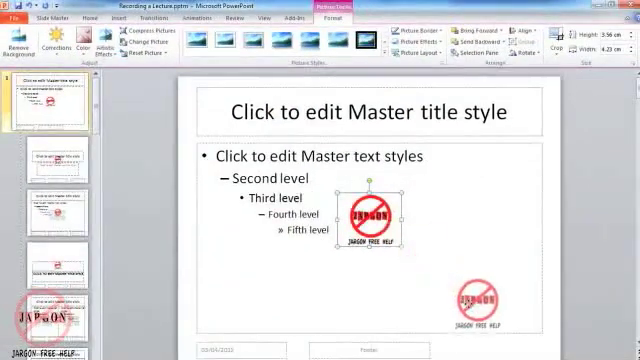
Shrink the logo and move it to the master's bottom-right corner
left_click_drag(375, 213, 510, 315)
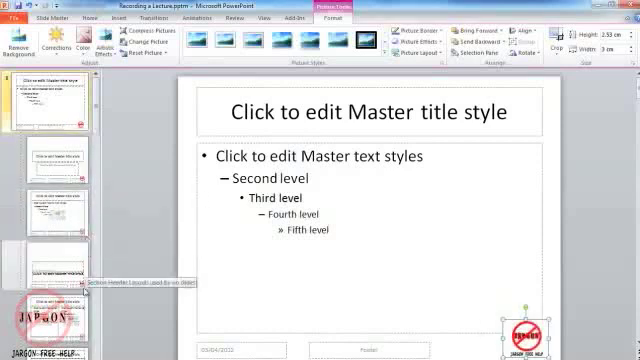
mouse_move(60, 163)
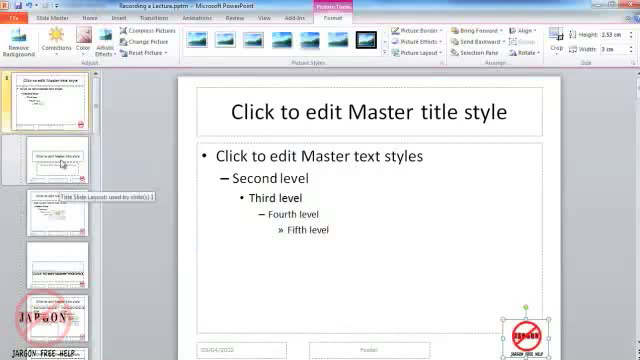
mouse_move(57, 163)
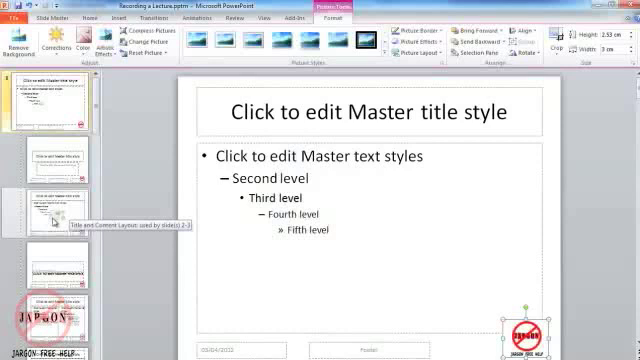
mouse_move(40, 300)
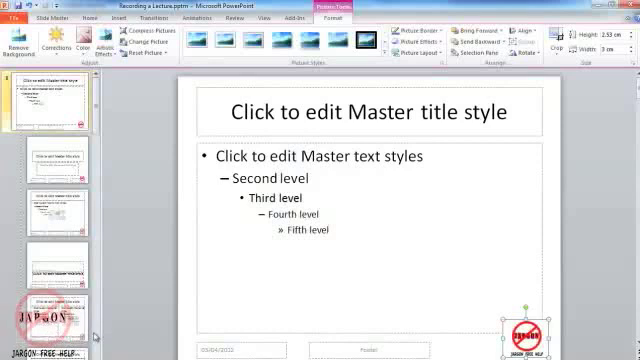
Close Master View to see the logo bottom-right on every slide
left_click(70, 17)
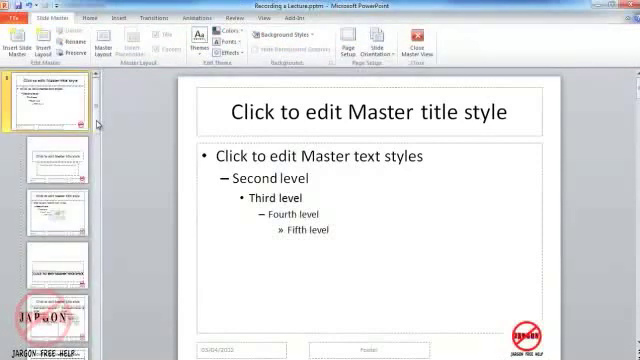
mouse_move(50, 95)
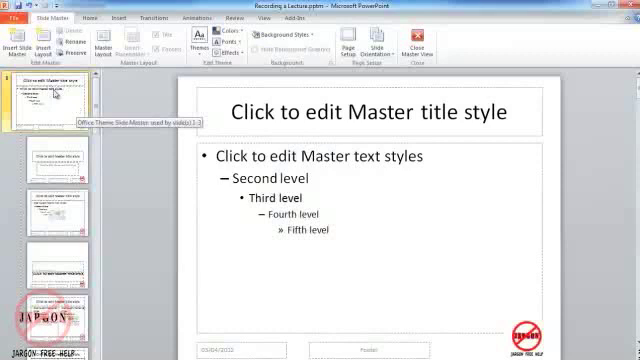
mouse_move(261, 280)
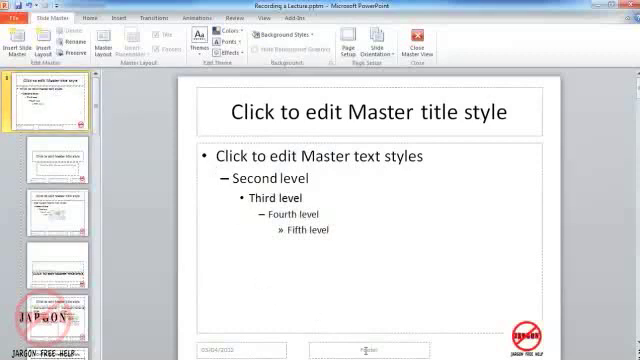
left_click(370, 348)
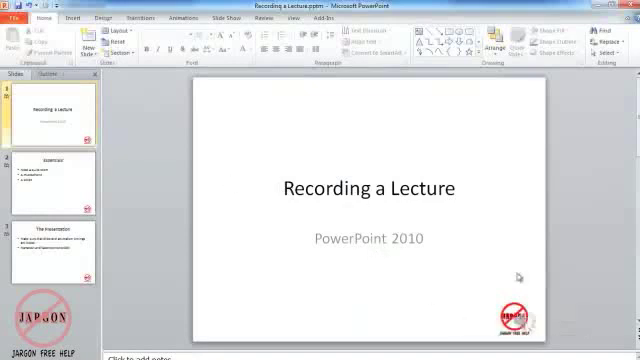
mouse_move(434, 280)
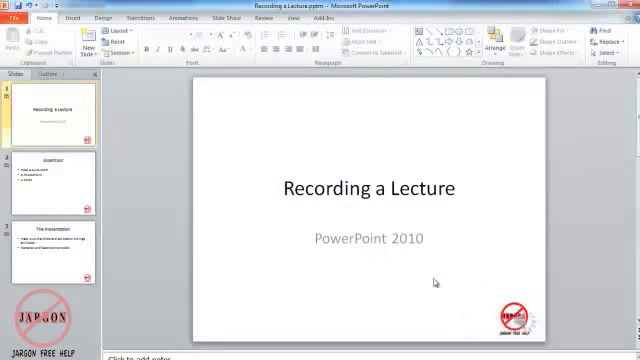
mouse_move(48, 110)
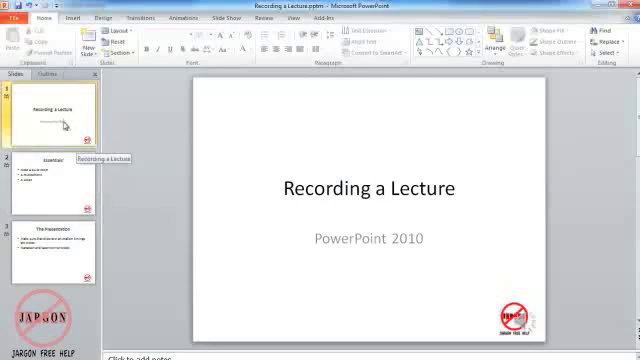
Play the show from the beginning to check the logo, then reopen Slide Master
left_click(227, 17)
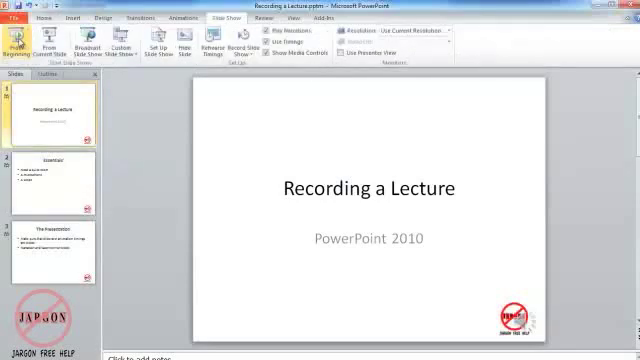
left_click(18, 40)
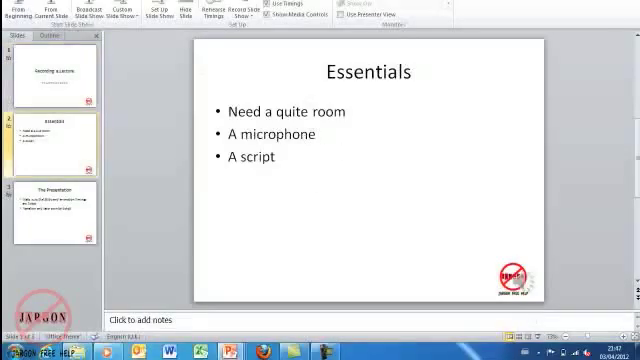
left_click(457, 25)
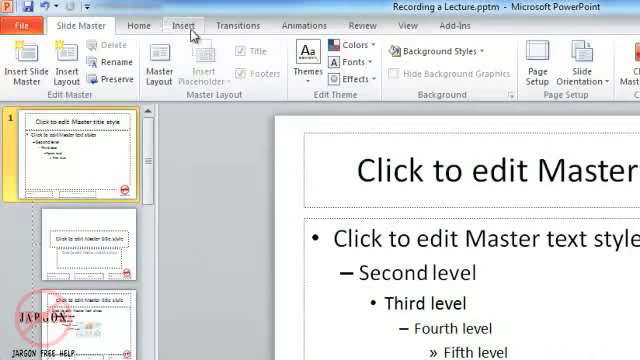
Add a 'Created by' credit in the master footer placeholder
left_click(184, 25)
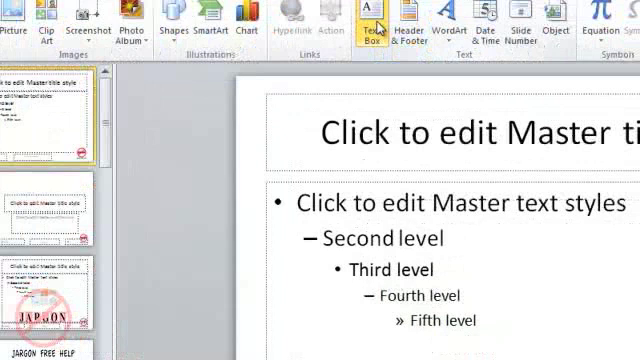
scroll("down", 3)
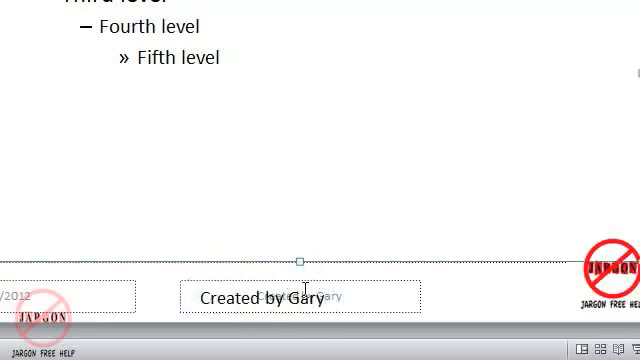
left_click(298, 296)
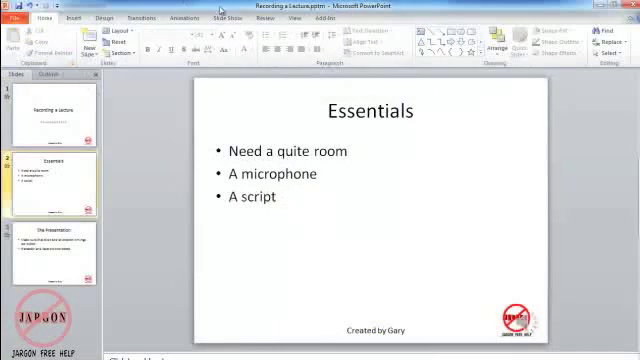
Open the Slide Show commands to play from the beginning
left_click(220, 17)
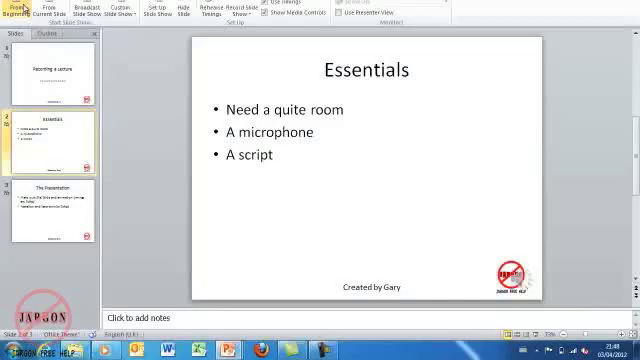
mouse_move(18, 8)
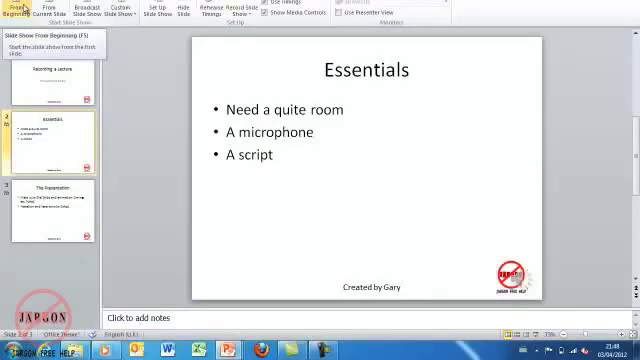